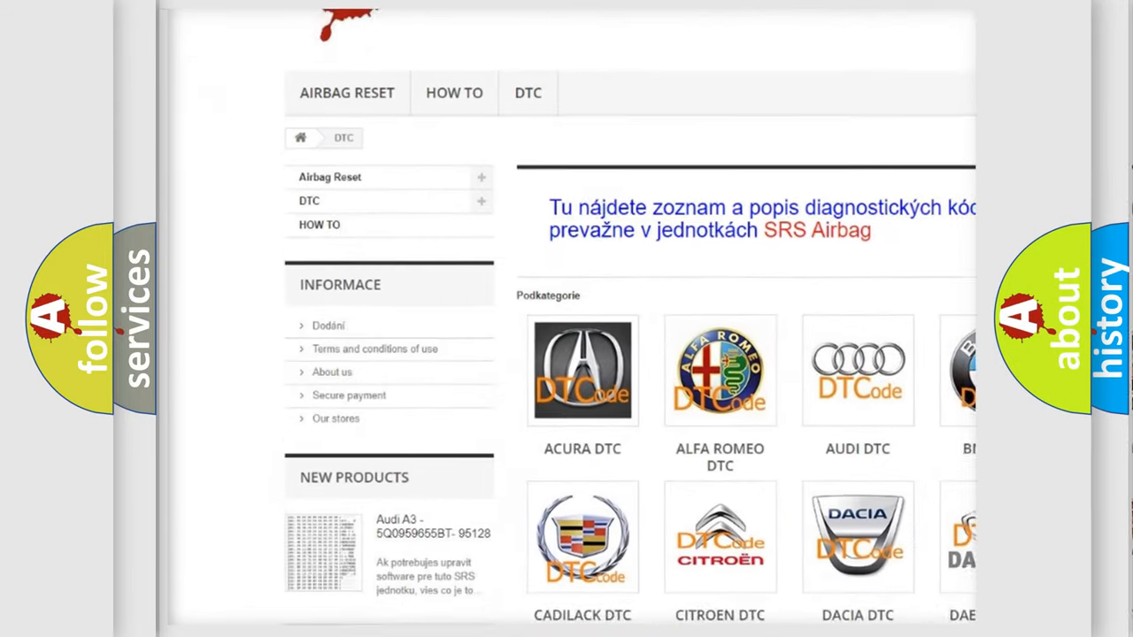
scroll(down, 3)
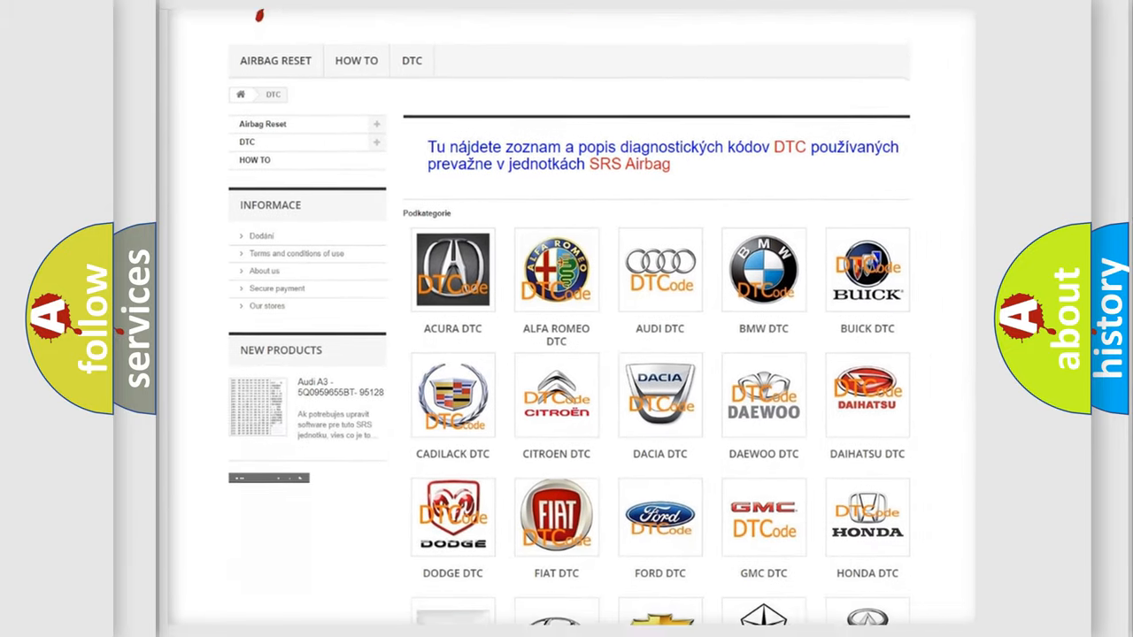
scroll(down, 3)
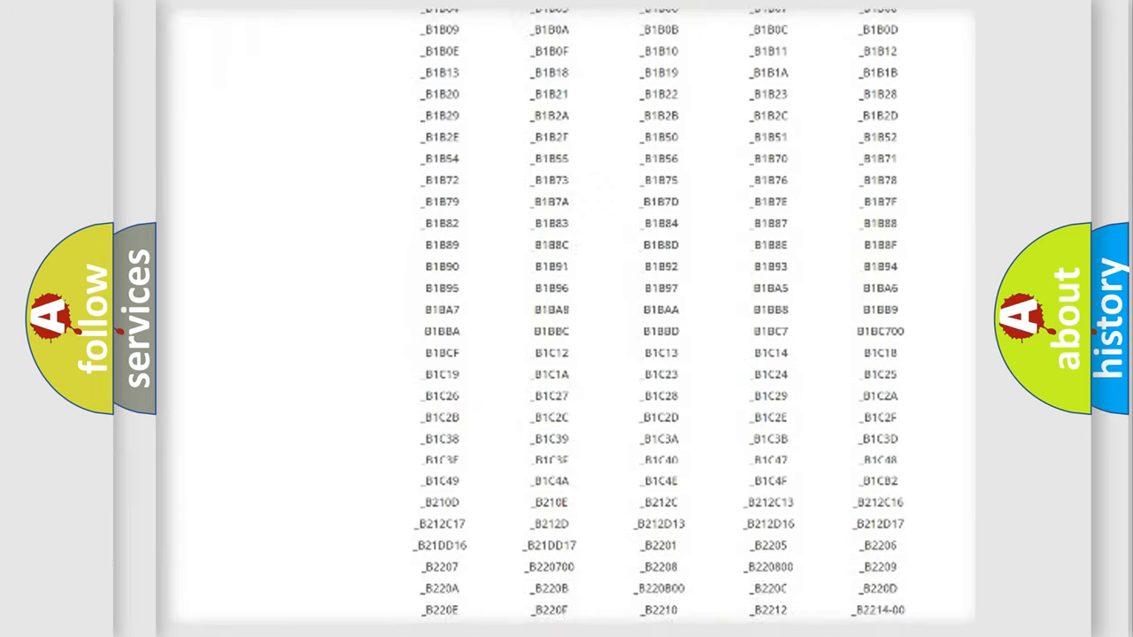
scroll(down, 3)
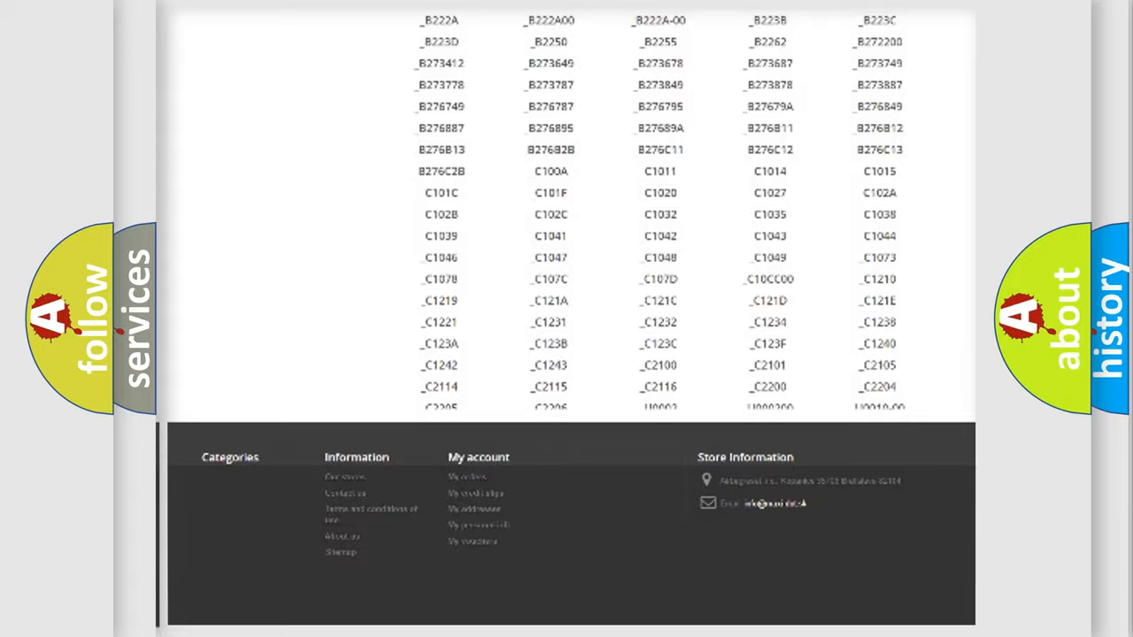